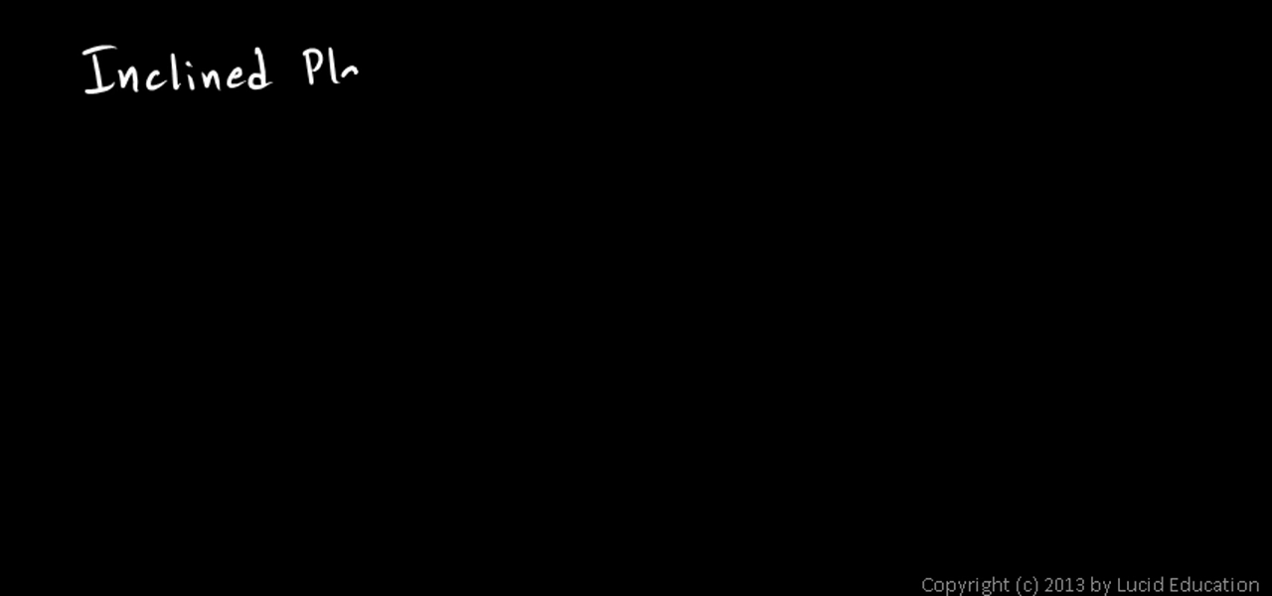
# Complete the 'Inclined Plane' heading and draw the orange incline slope.
pyautogui.write('ane')
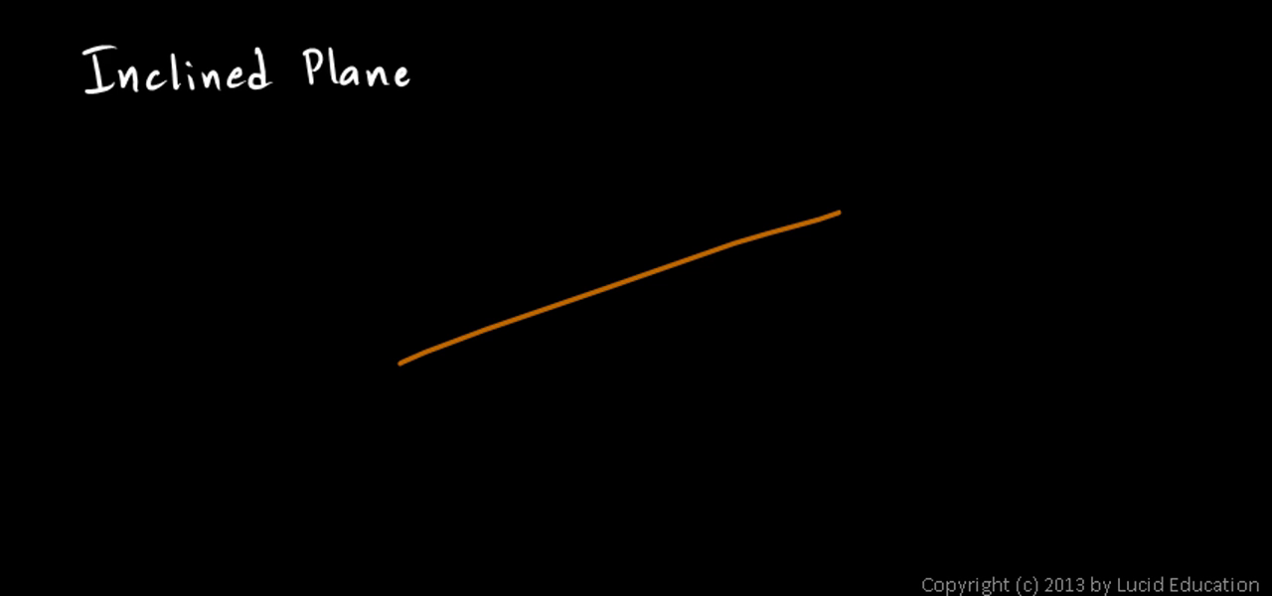
pyautogui.moveTo(462, 363); pyautogui.dragTo(398, 362)
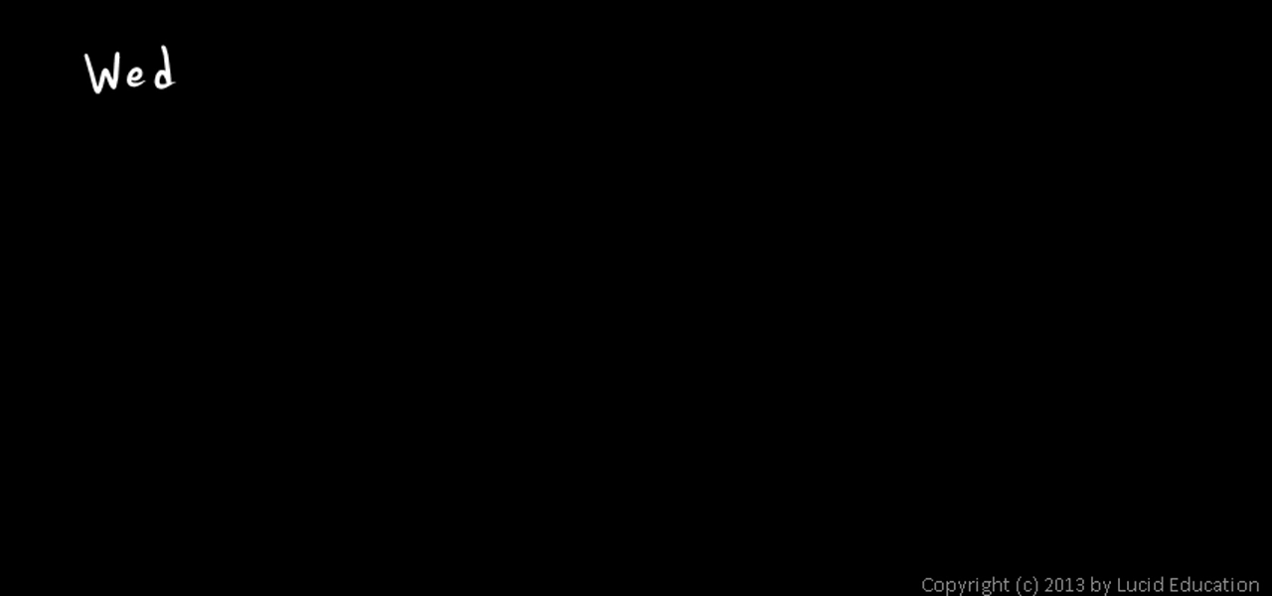
# Write the remaining letters 'ge' to complete the 'Wedge' heading.
pyautogui.write('ge')
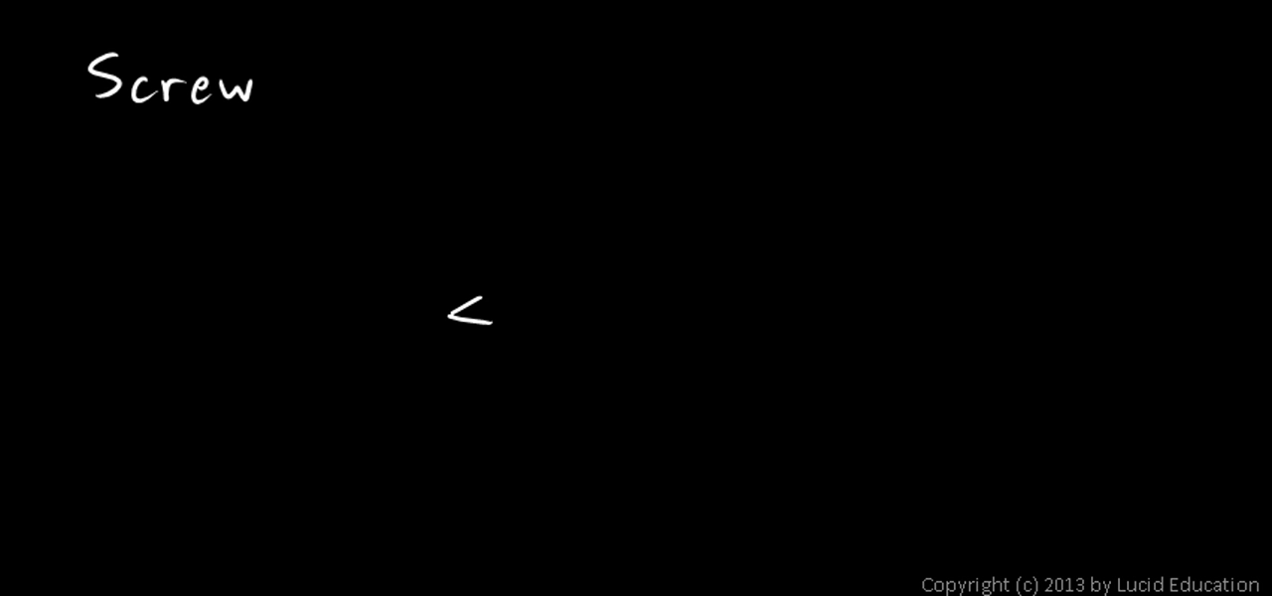
# Draw a long pointed screw shaft with an oval head at its right end.
pyautogui.moveTo(487, 298); pyautogui.dragTo(686, 308)
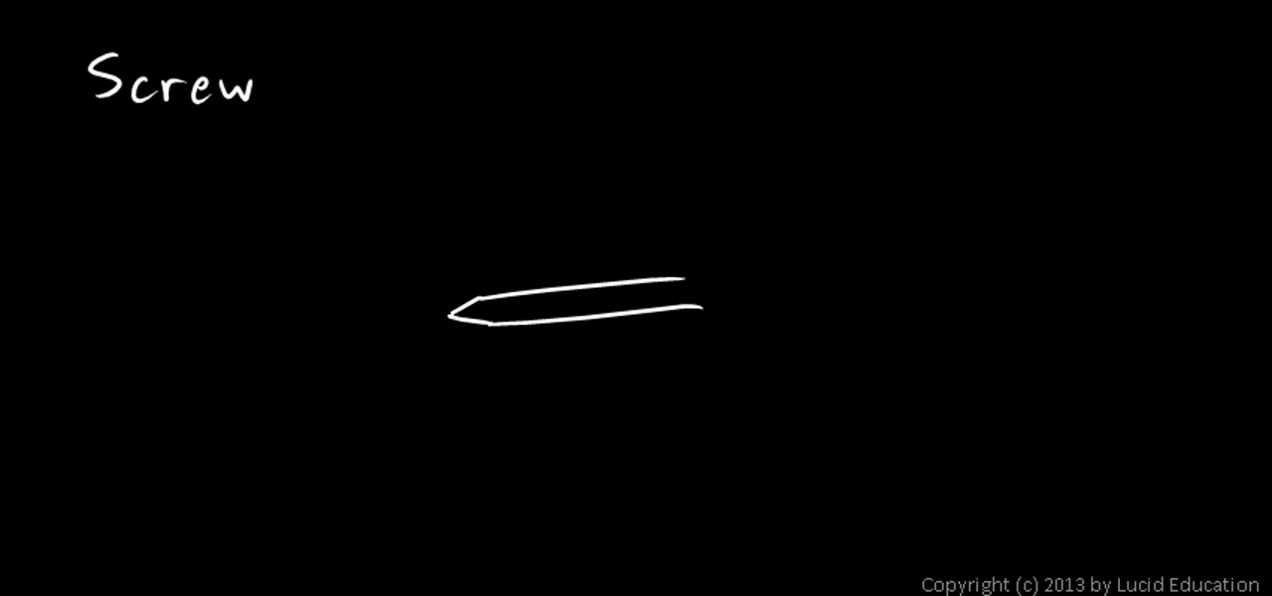
pyautogui.moveTo(685, 288); pyautogui.dragTo(725, 298)
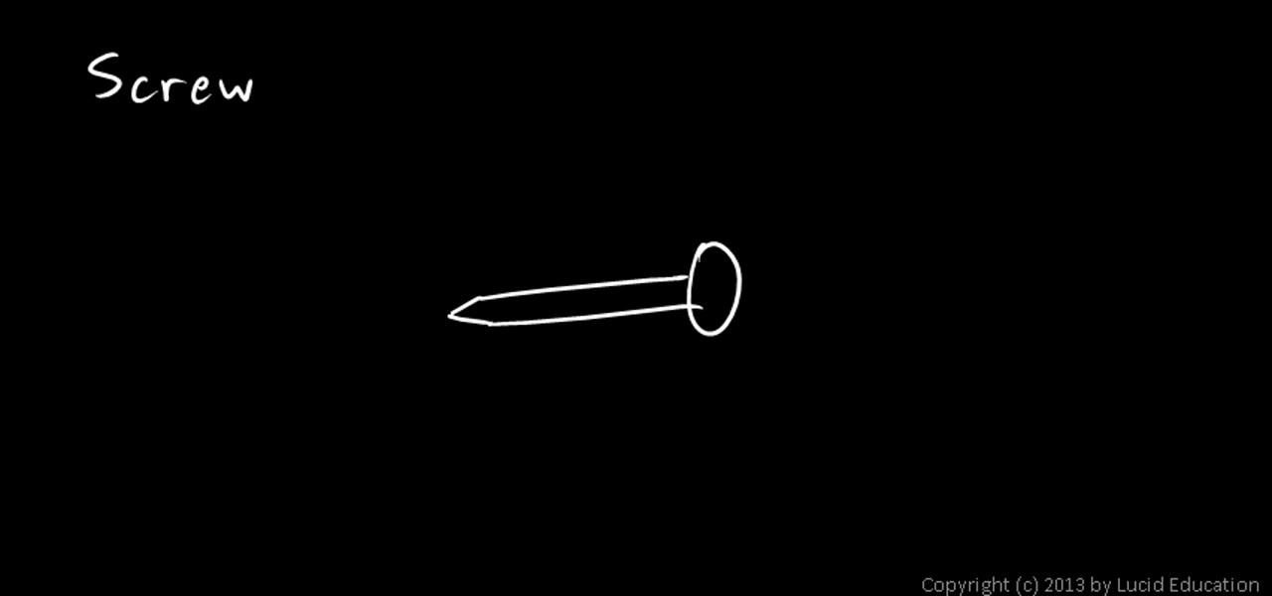